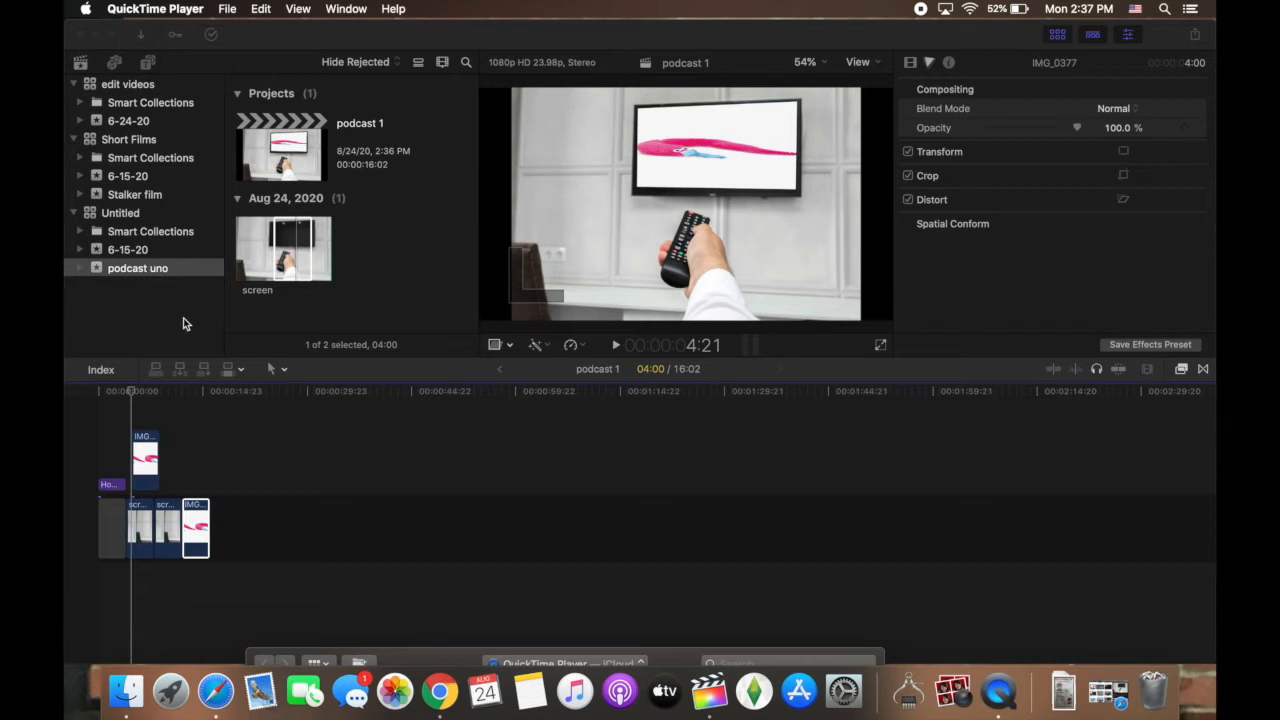
mouse_move(150, 470)
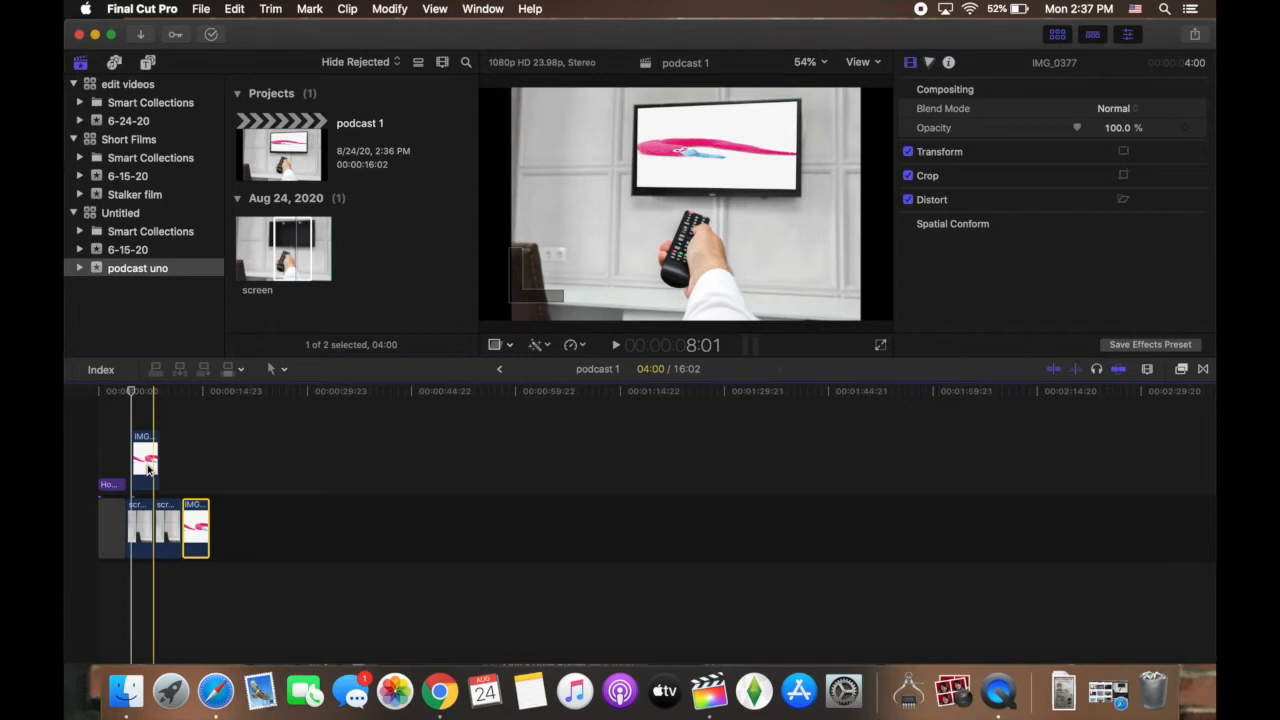
- Move the worm image clip out of the storyline and connect it above the second remote photo
click(140, 527)
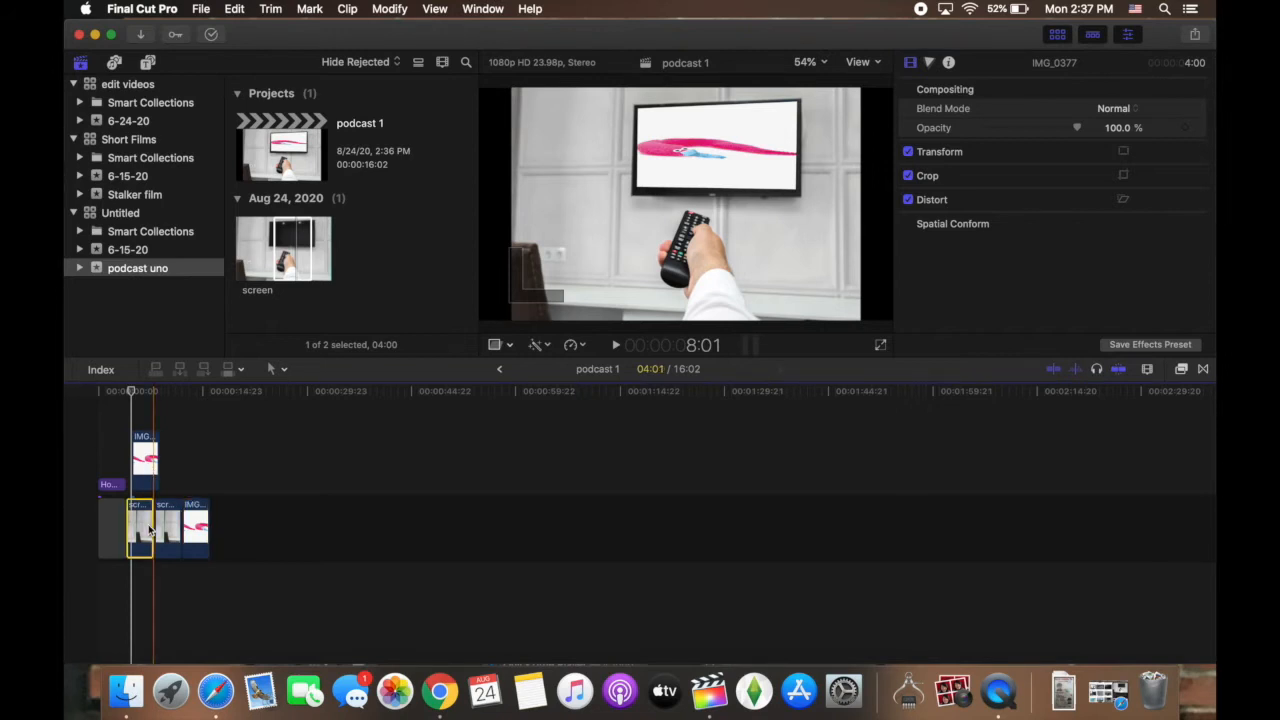
click(140, 525)
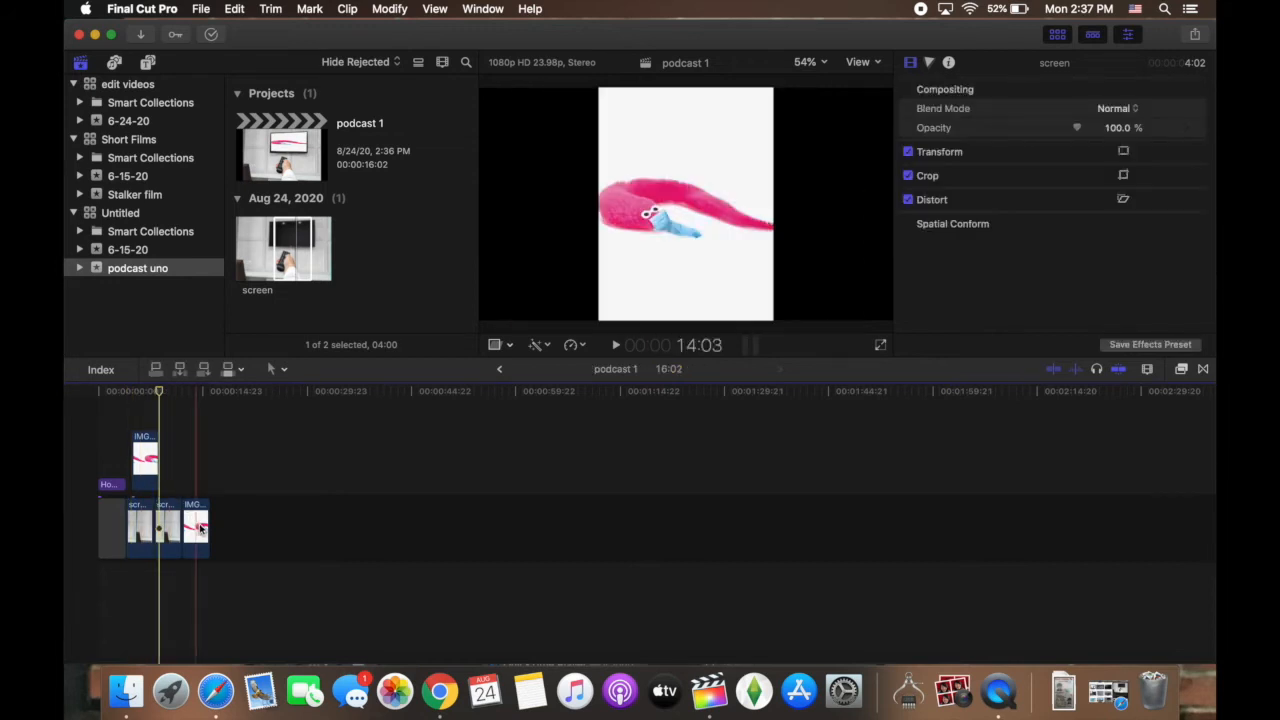
drag(195, 525, 195, 490)
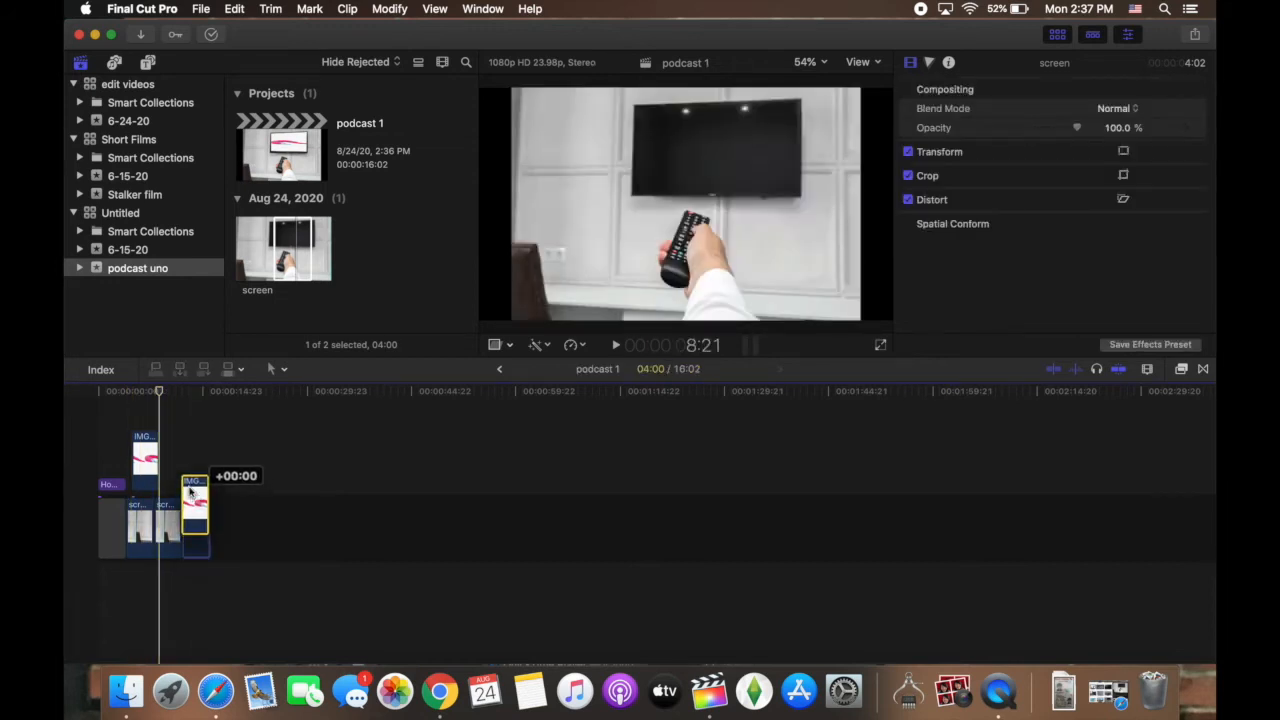
drag(195, 510, 172, 470)
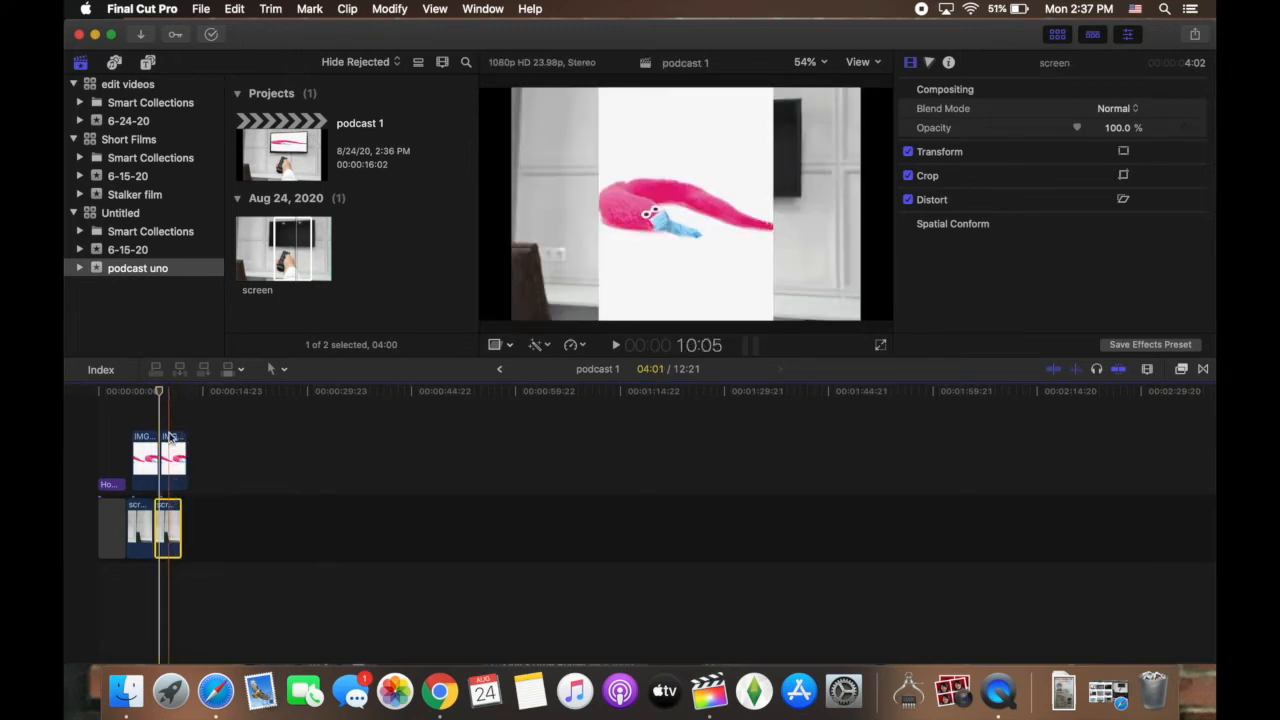
- Select the connected worm image and switch the viewer transform mode to Distort
click(172, 457)
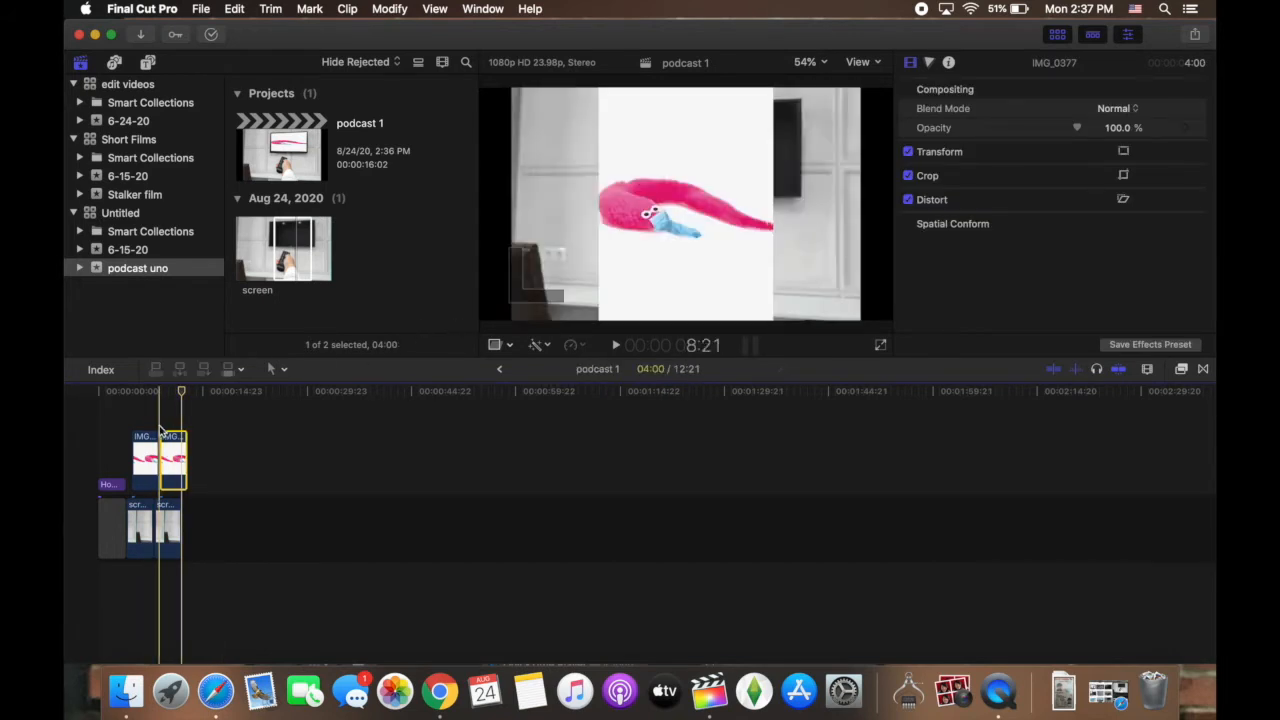
click(170, 463)
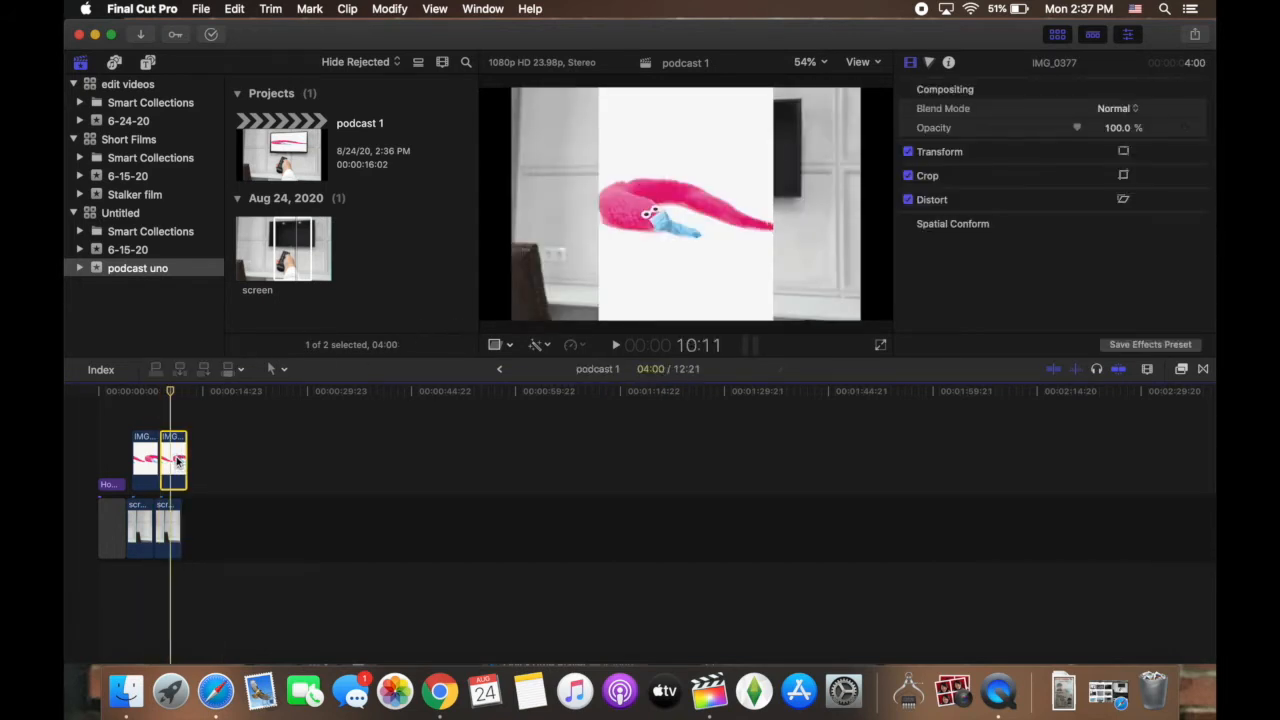
click(537, 345)
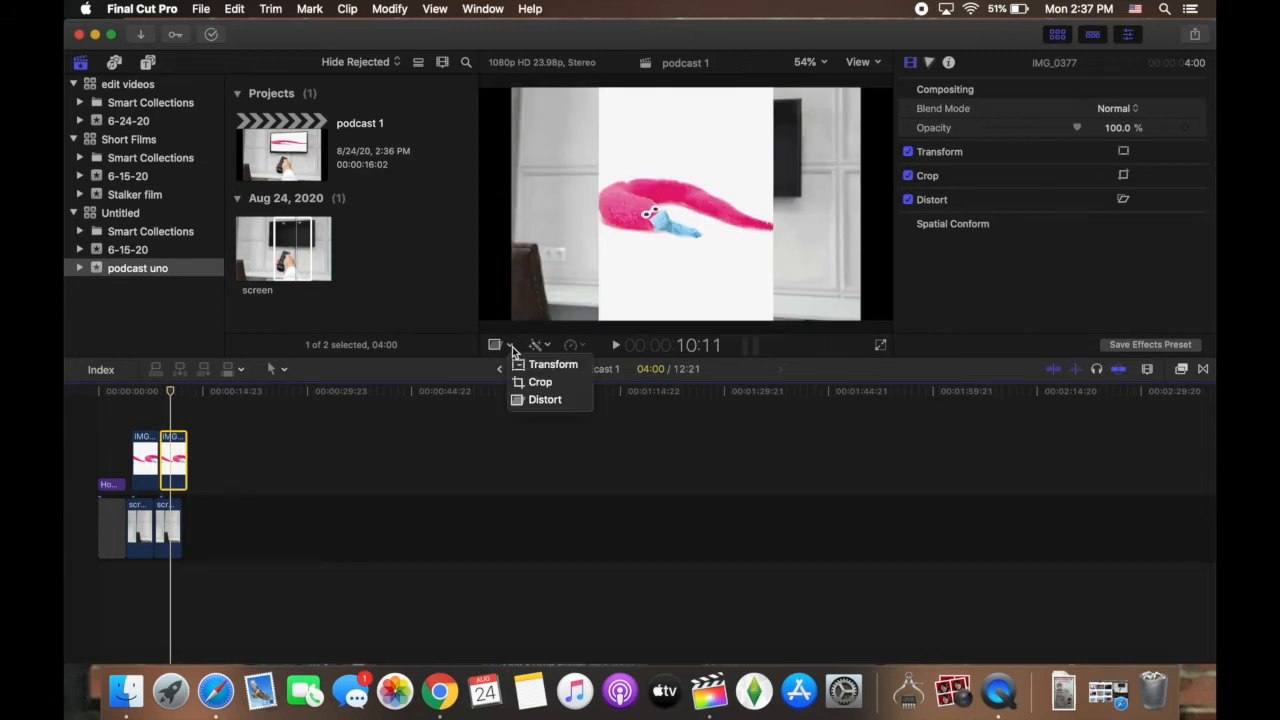
mouse_move(544, 399)
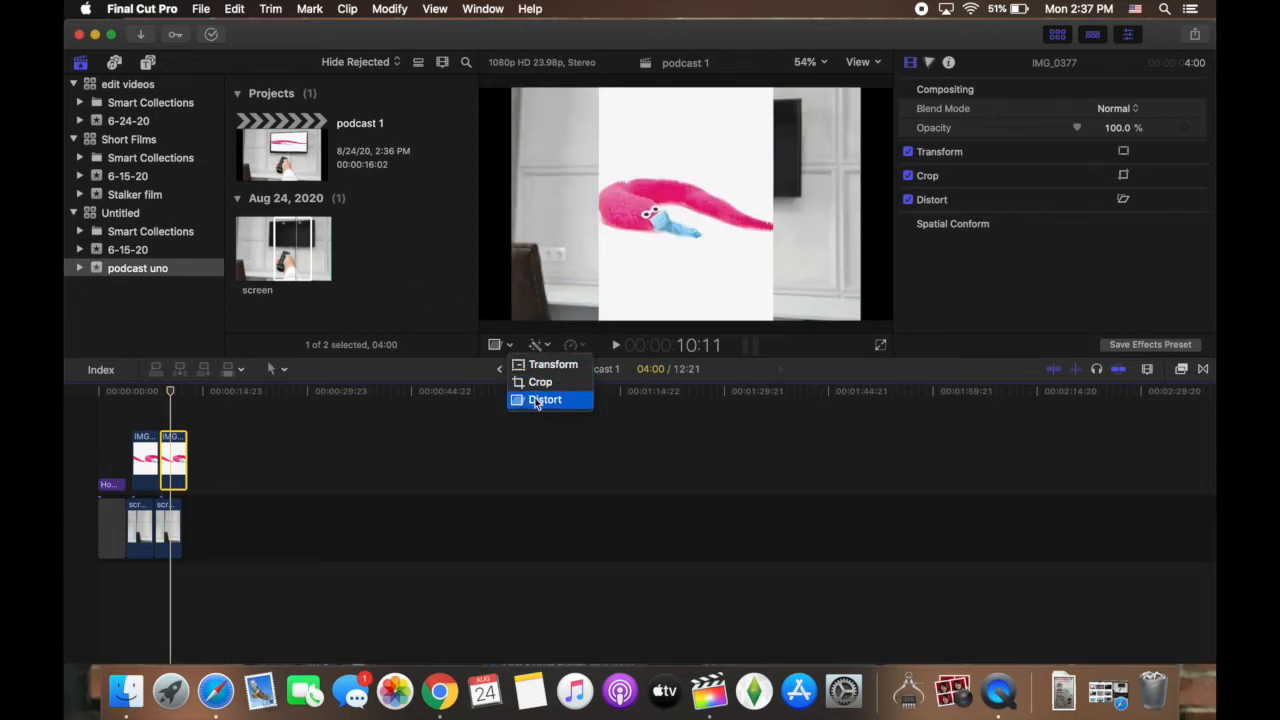
click(544, 399)
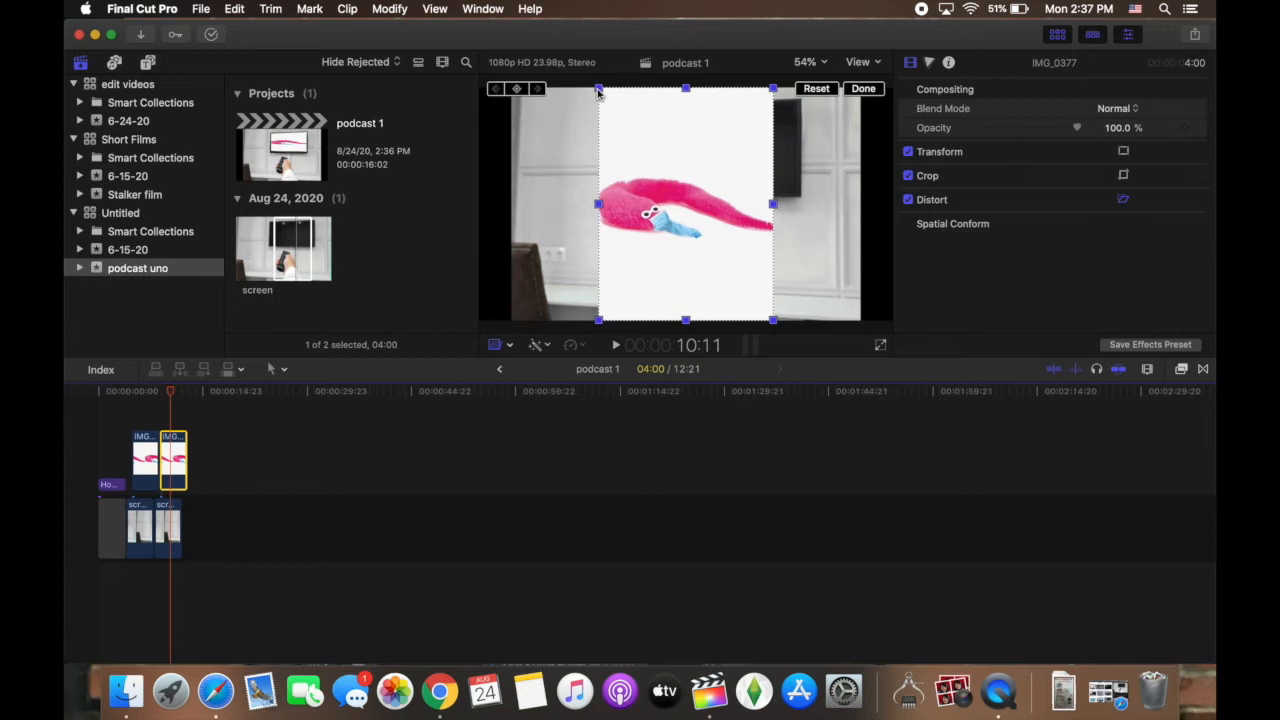
- Drag the worm image's four corner handles onto the TV screen's corners
drag(598, 90, 648, 113)
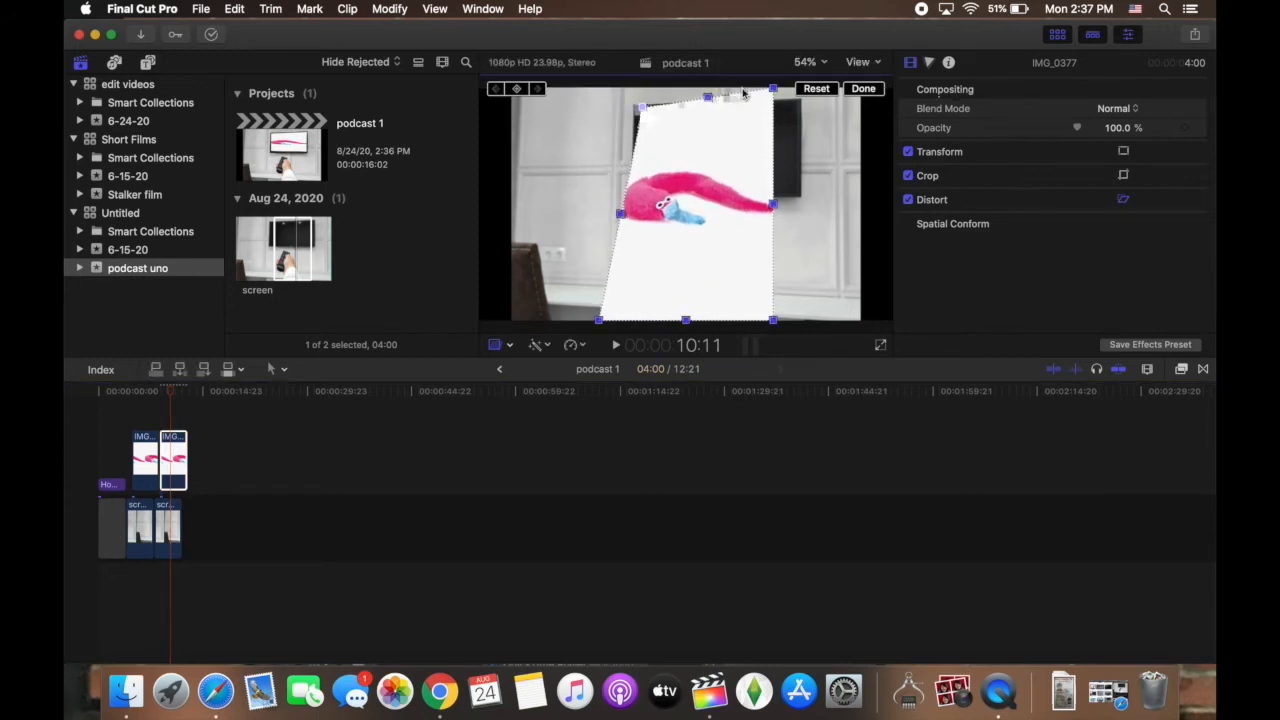
drag(772, 90, 800, 110)
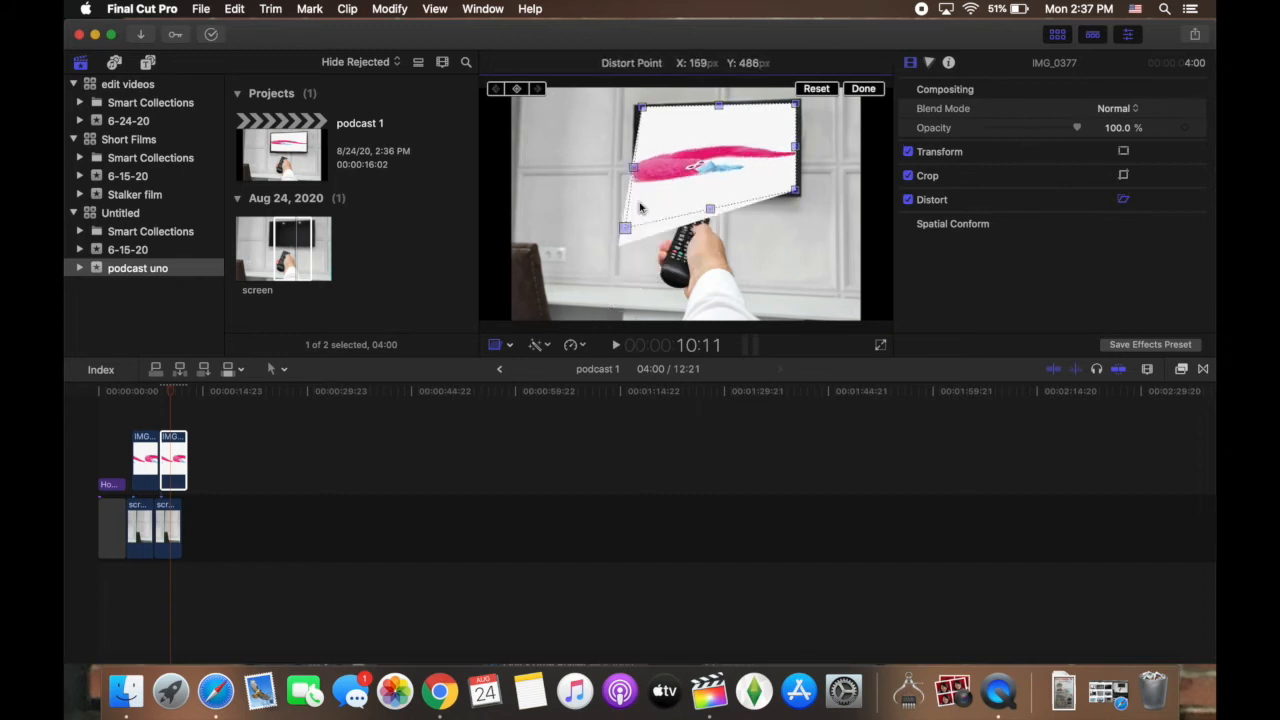
drag(624, 230, 640, 190)
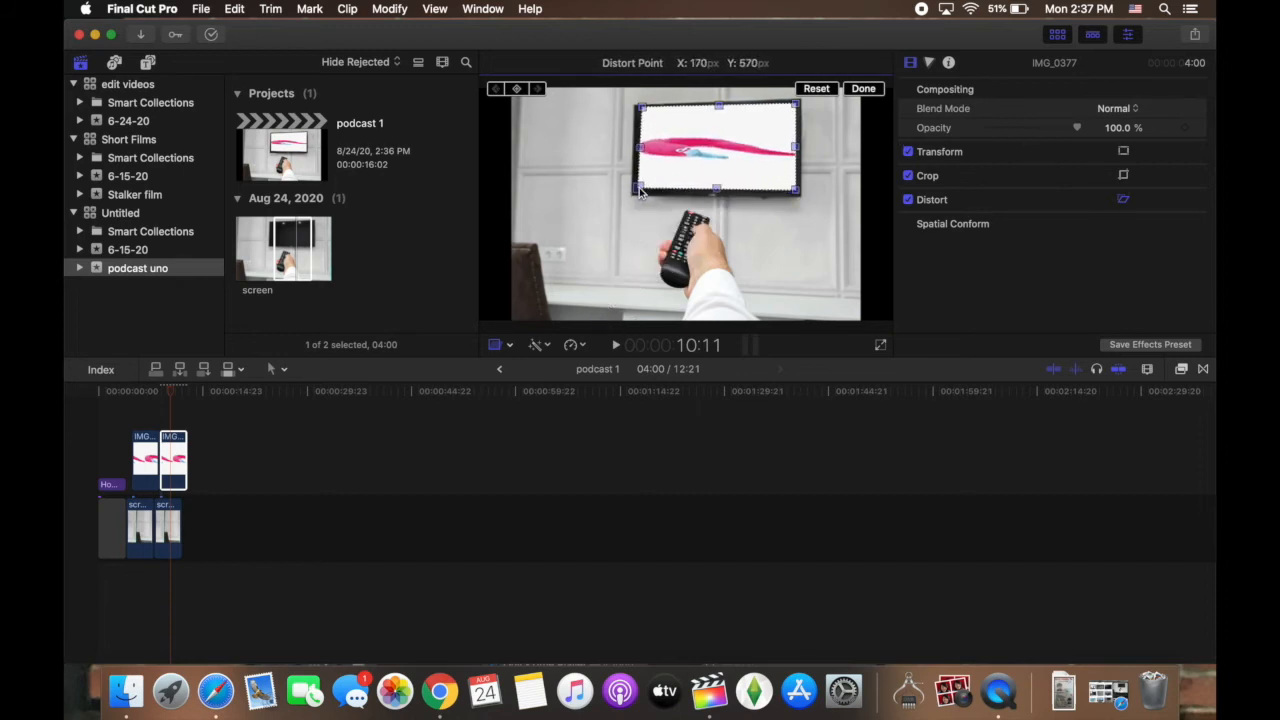
drag(638, 192, 638, 110)
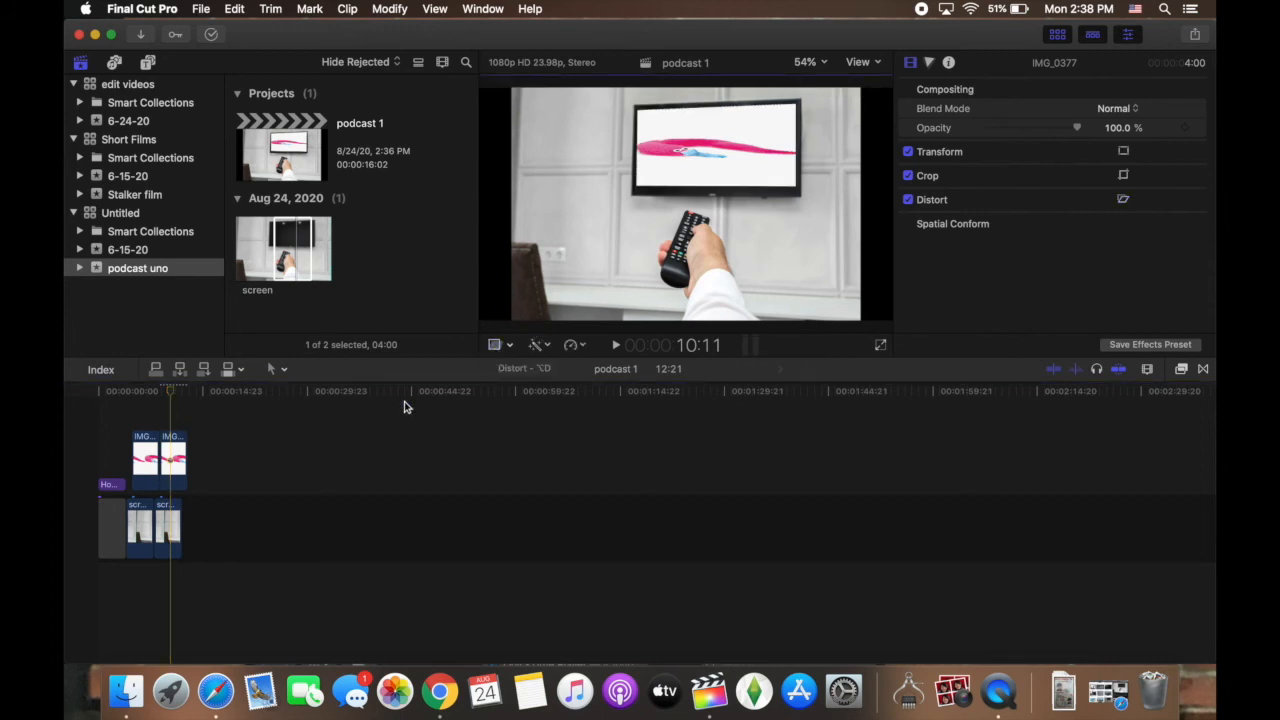
- Move the playhead to 8:21 to review the worm fitted inside the TV screen
click(168, 391)
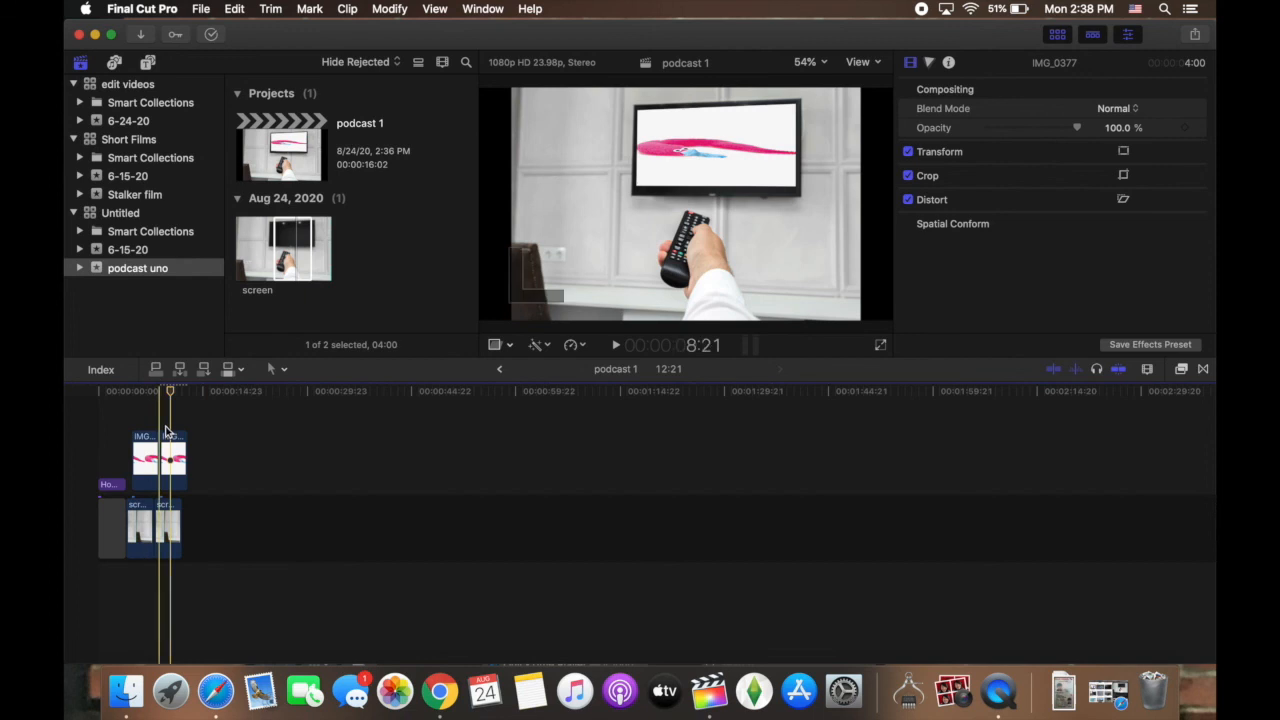